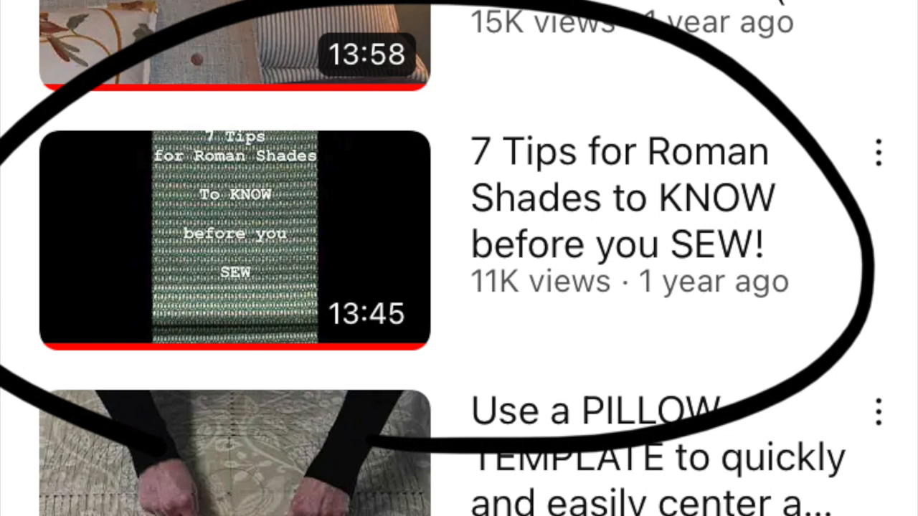
pyautogui.scroll(-3)
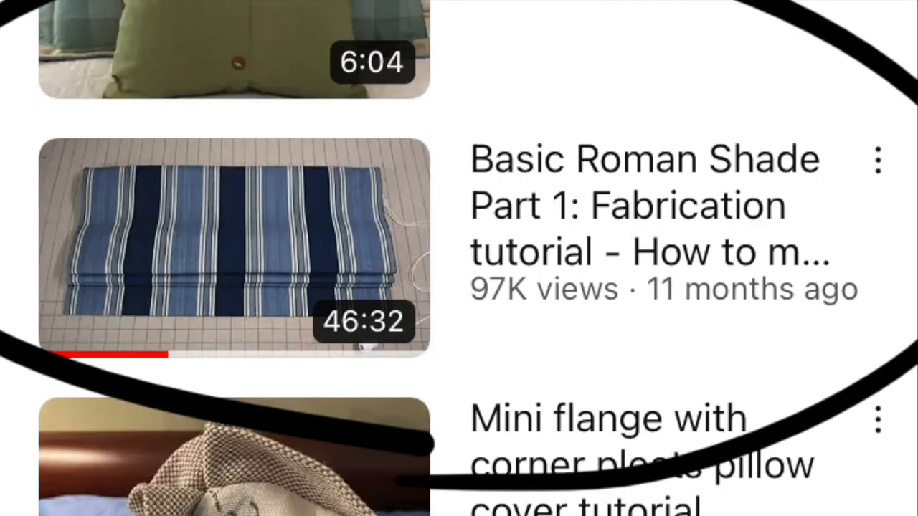